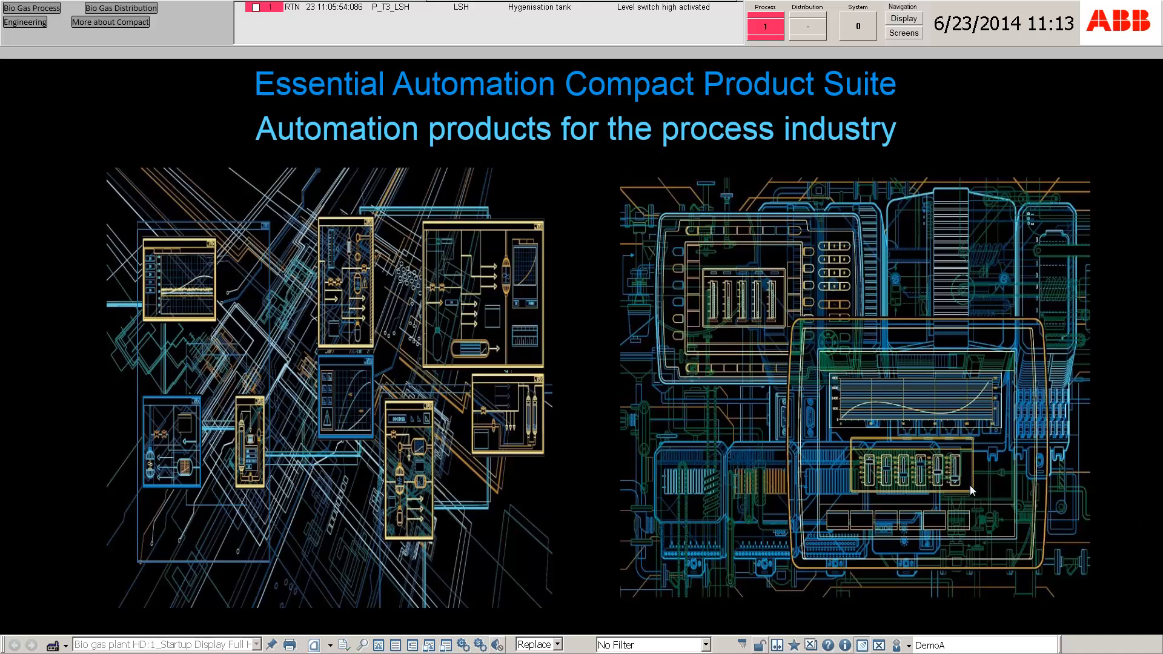
mouse_move(384, 130)
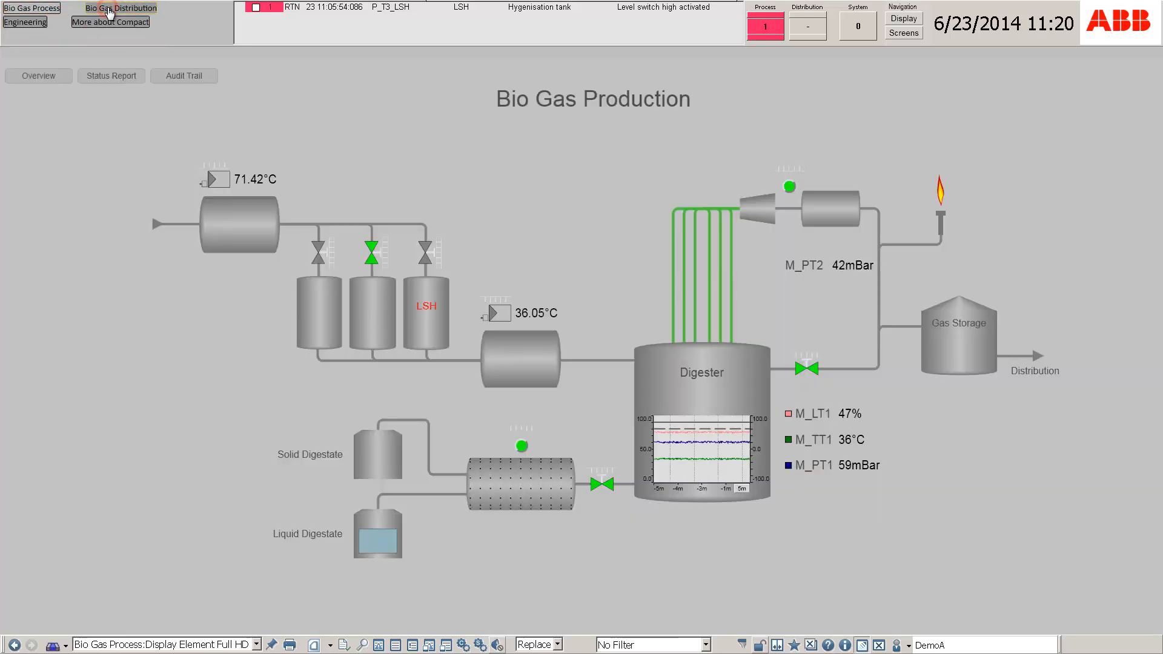
Show the Bio Gas Distribution display, then bring up the use case navigation panel
click(120, 8)
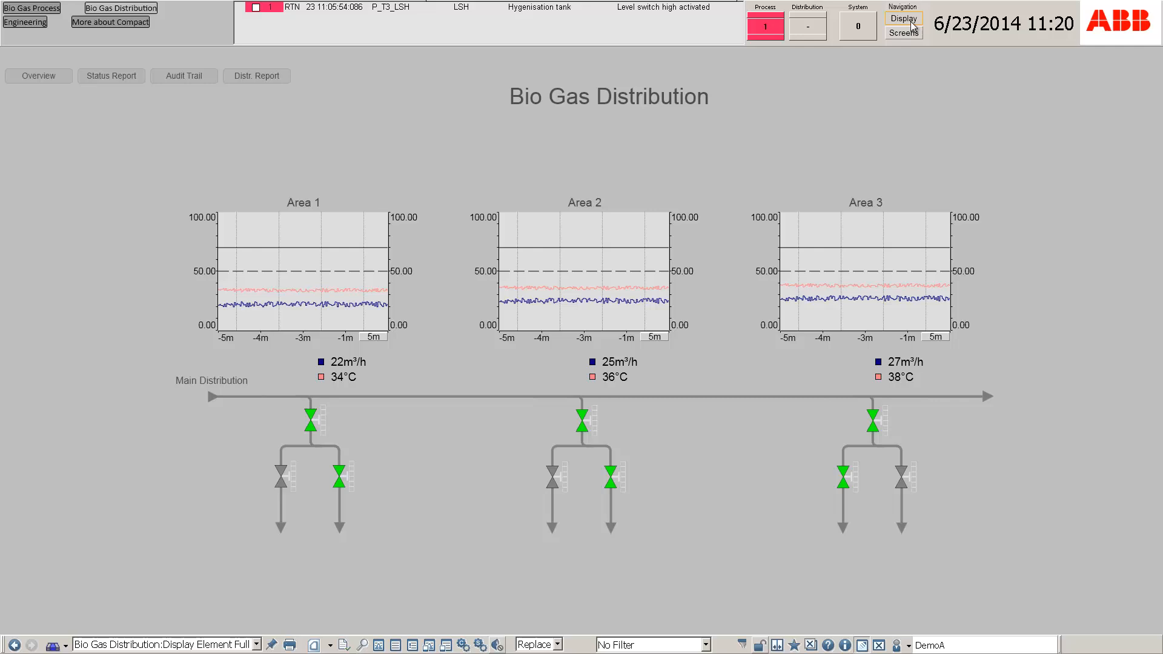
click(902, 19)
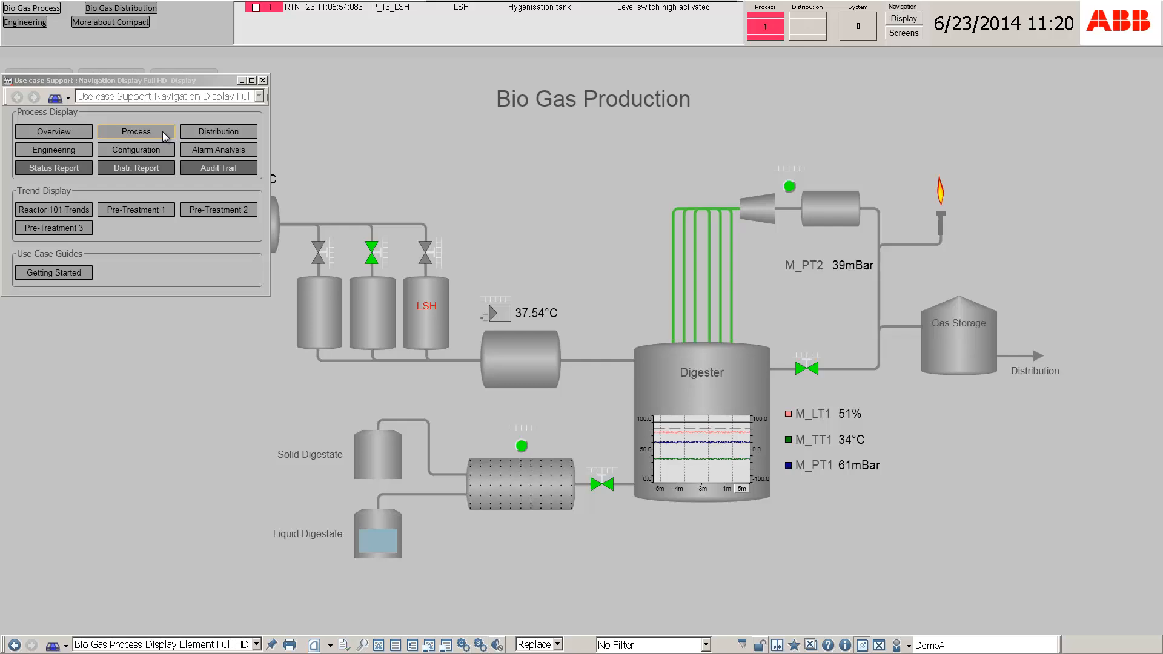
Return to Bio Gas Production via Process, view the heat exchanger temperature faceplate, and close it
click(261, 80)
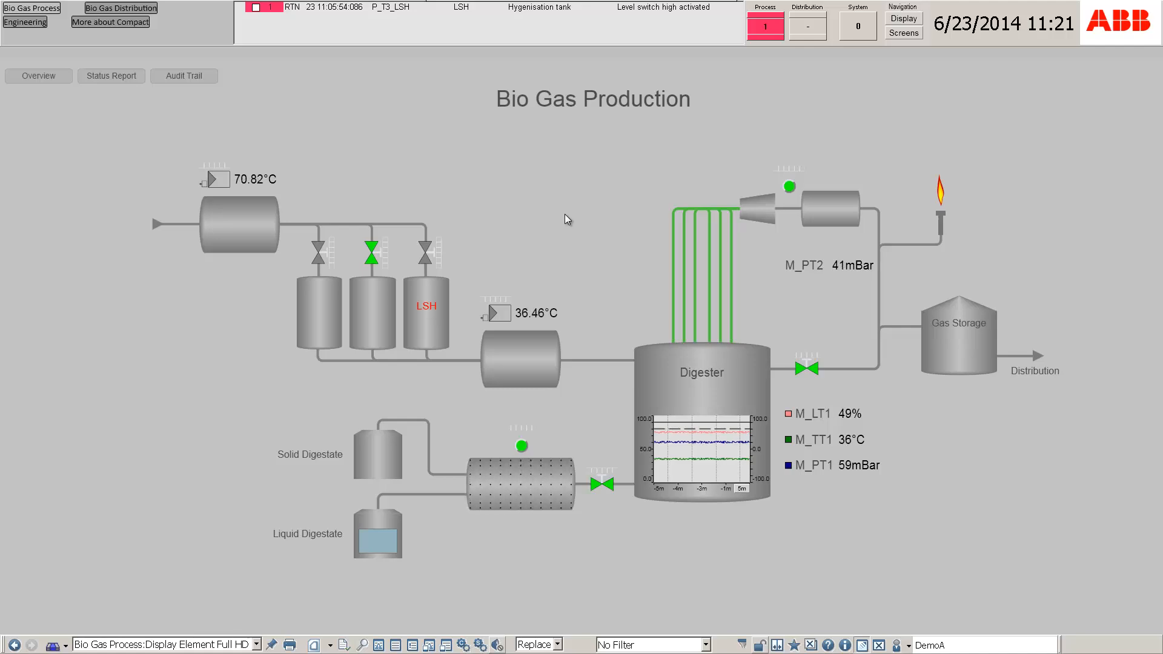
click(493, 311)
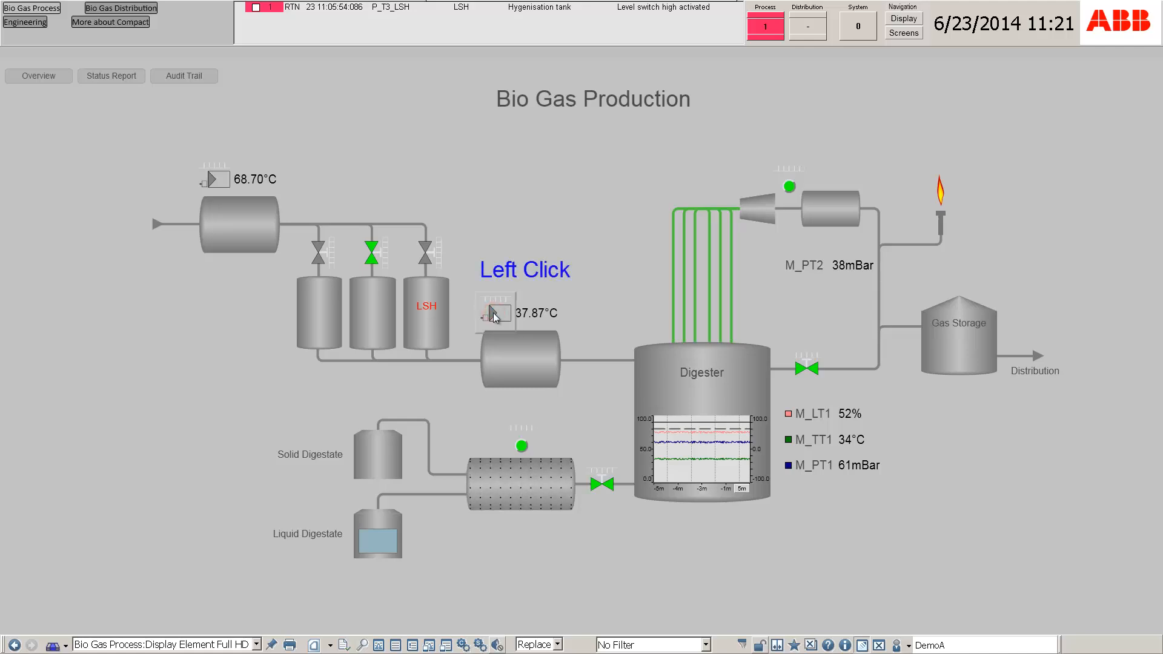
click(495, 311)
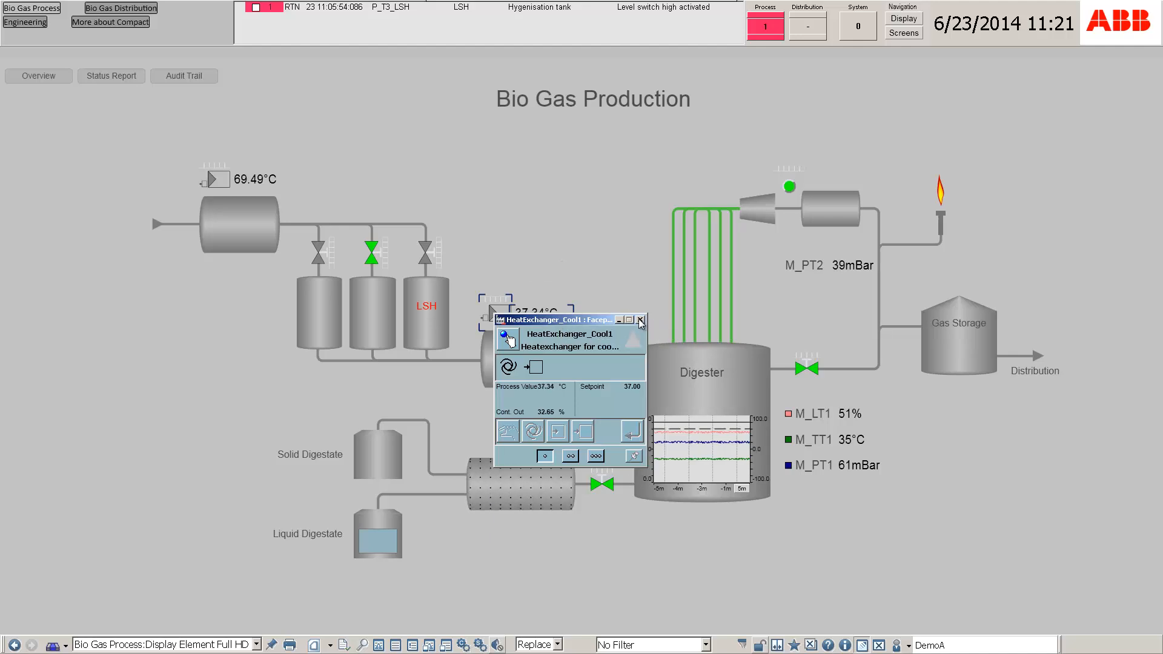
click(639, 320)
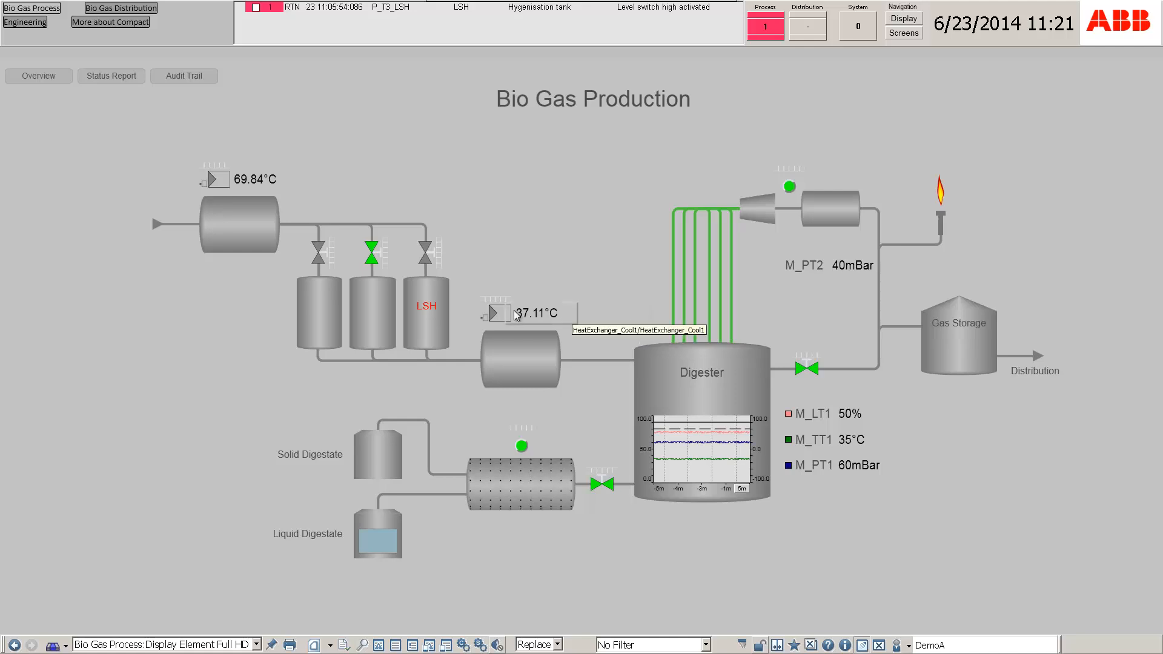
right_click(511, 312)
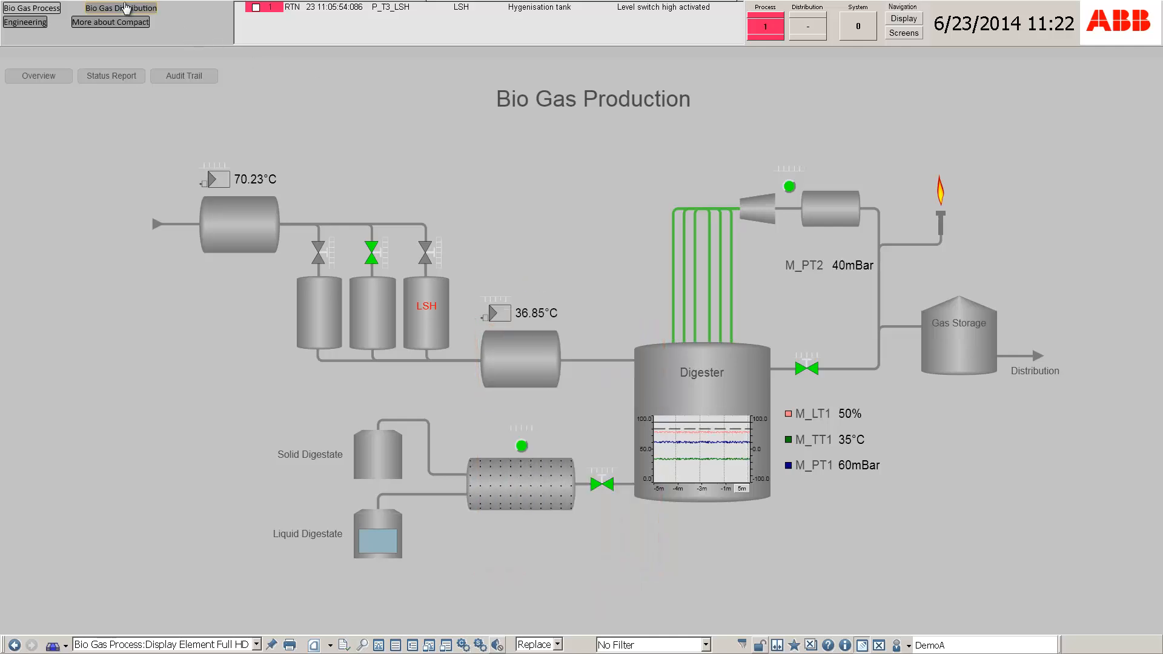
click(120, 7)
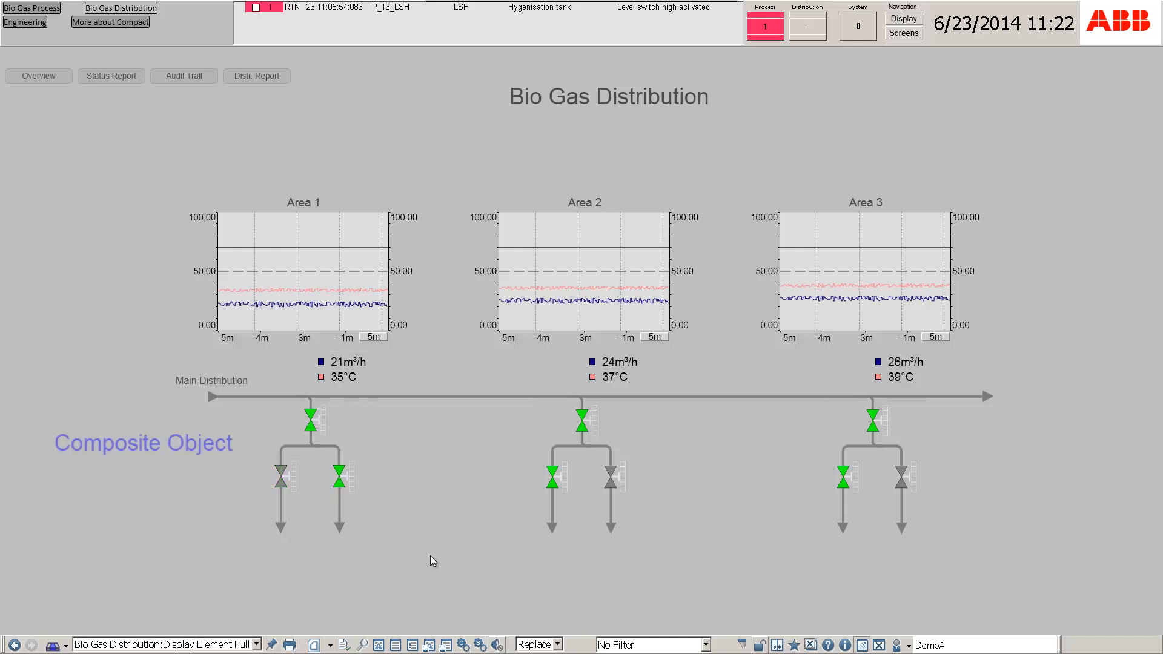
right_click(310, 422)
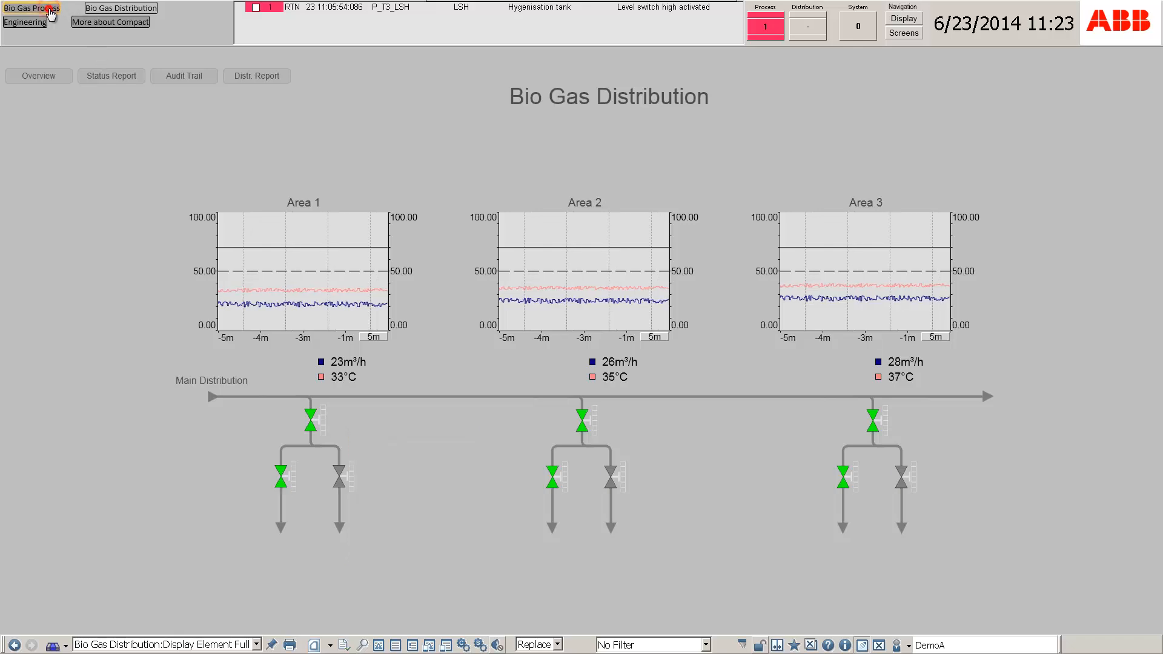
click(32, 9)
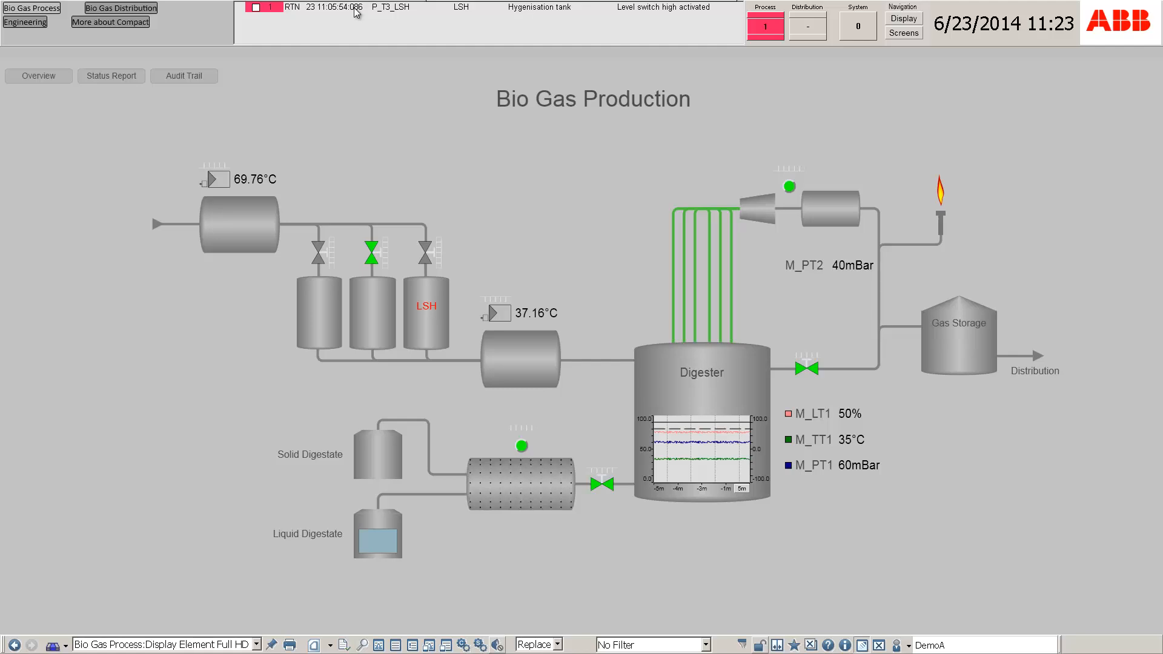
View the P_T3 LSH alarm's instructions from the alarm band context menu, then close them
right_click(385, 8)
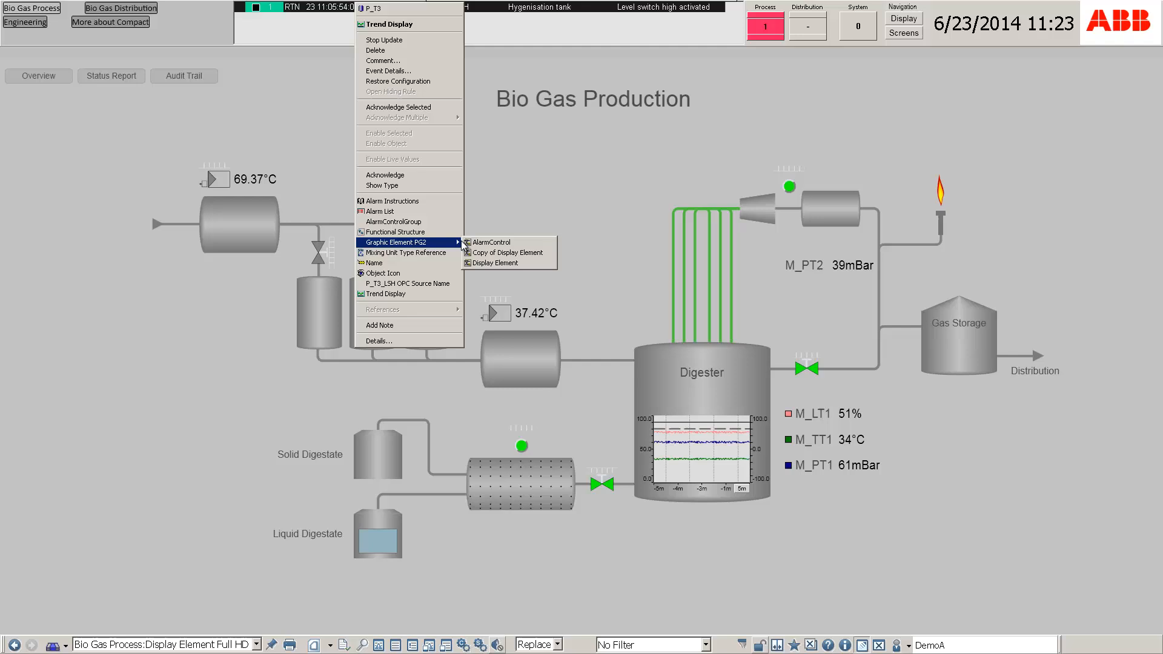
click(492, 263)
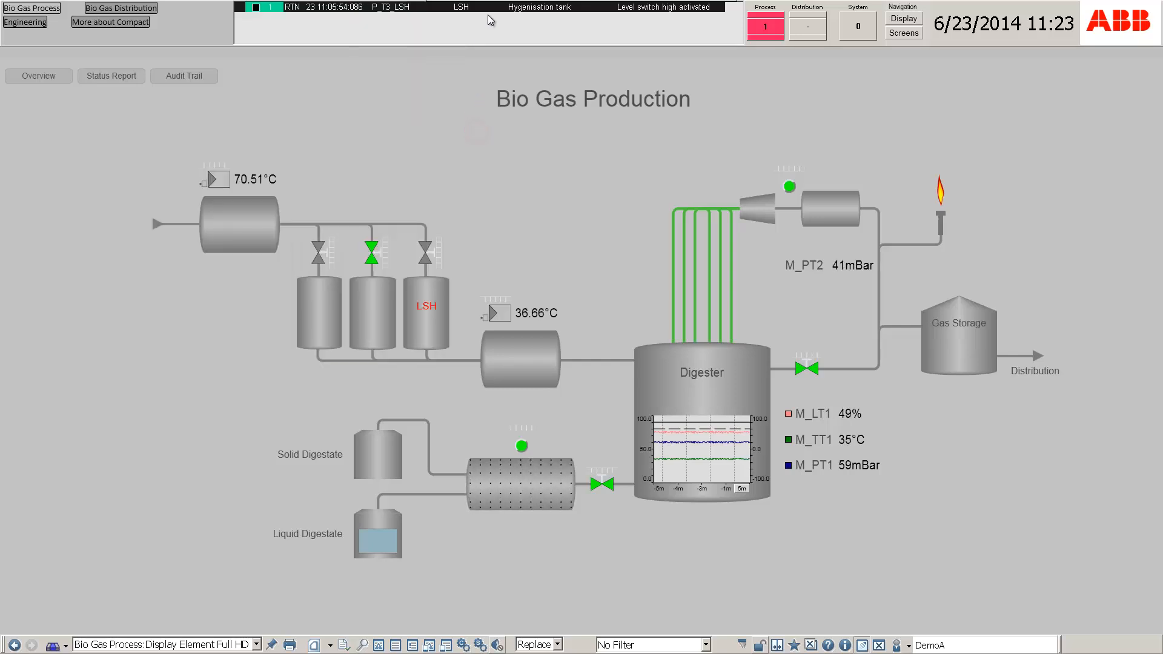
right_click(489, 9)
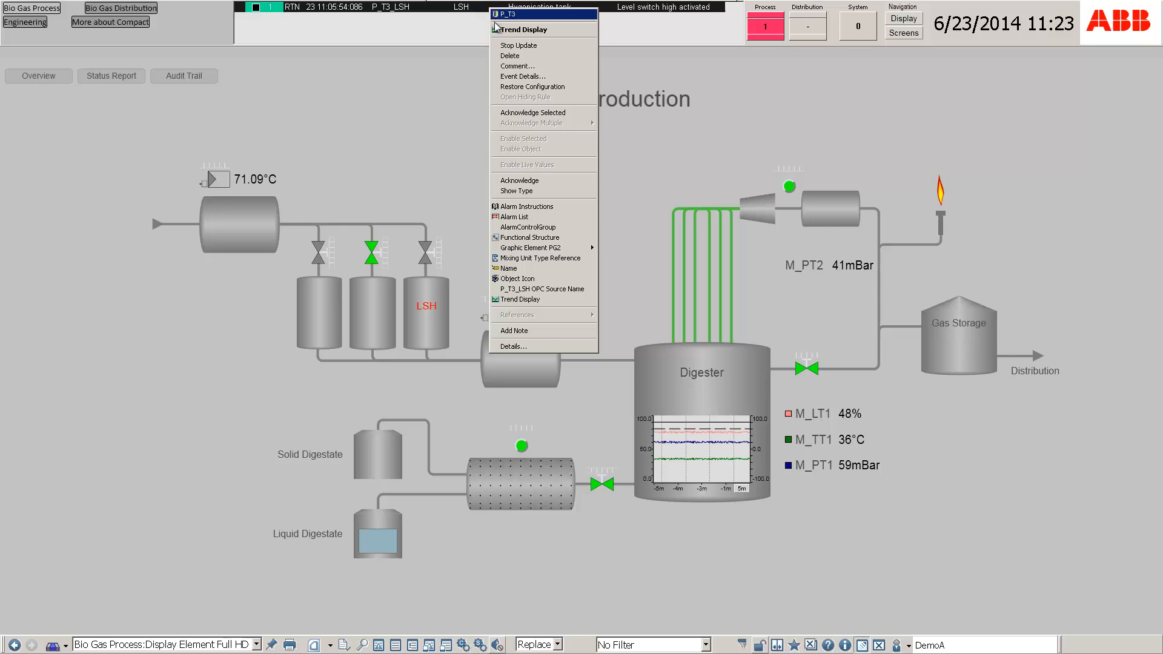
mouse_move(524, 138)
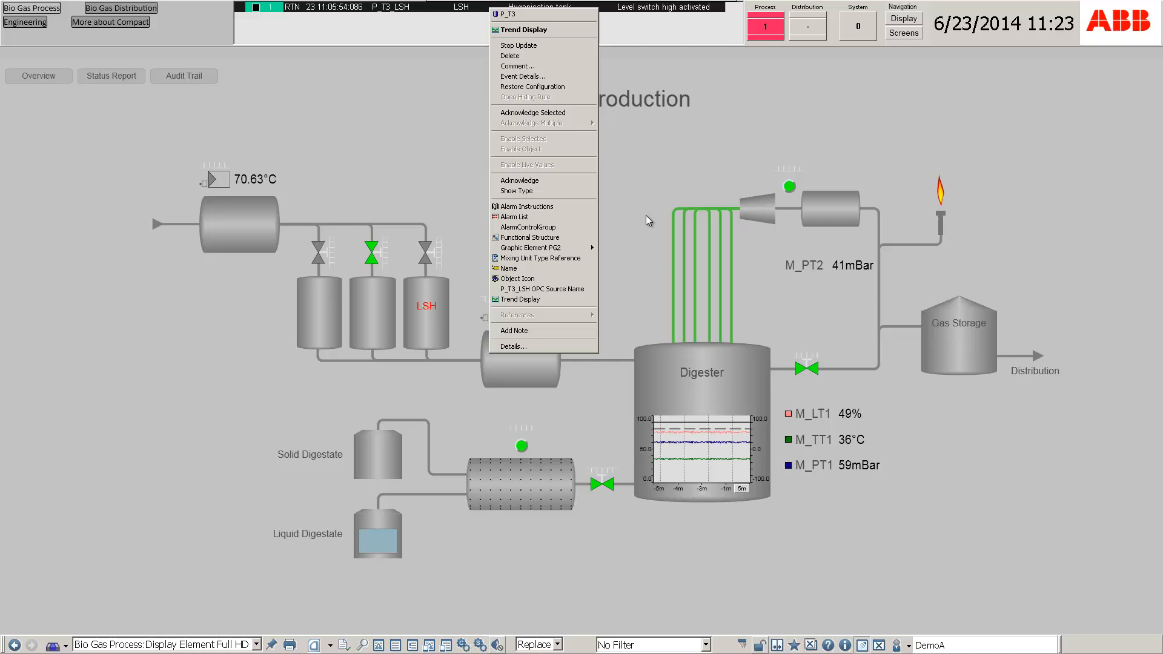
click(525, 205)
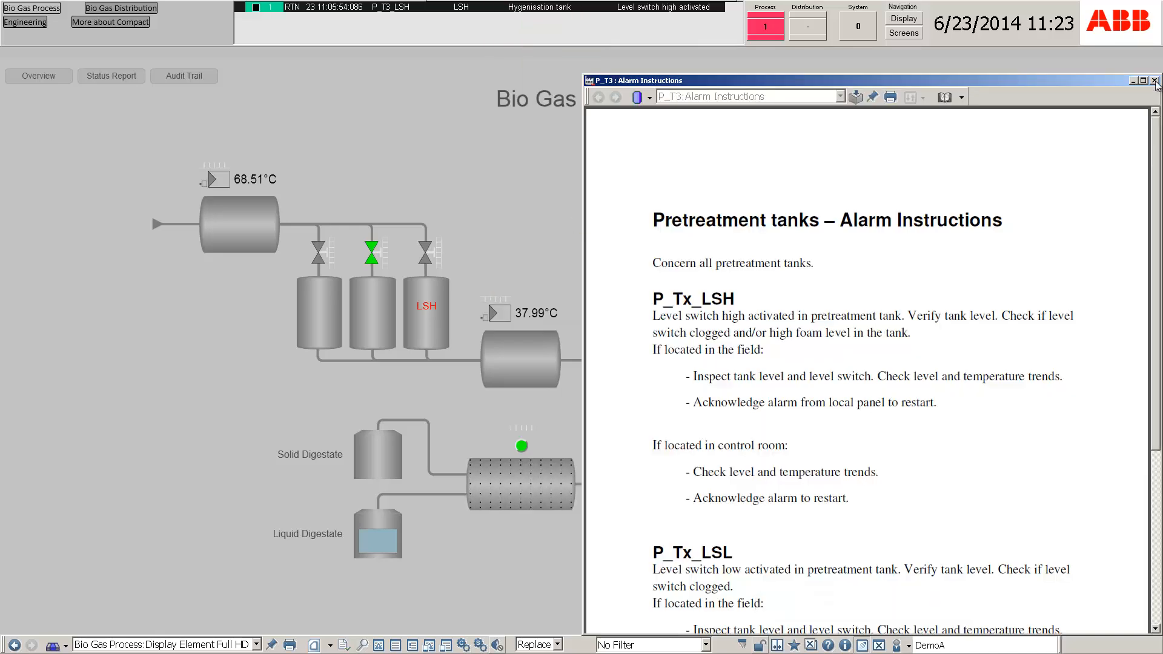
click(1155, 80)
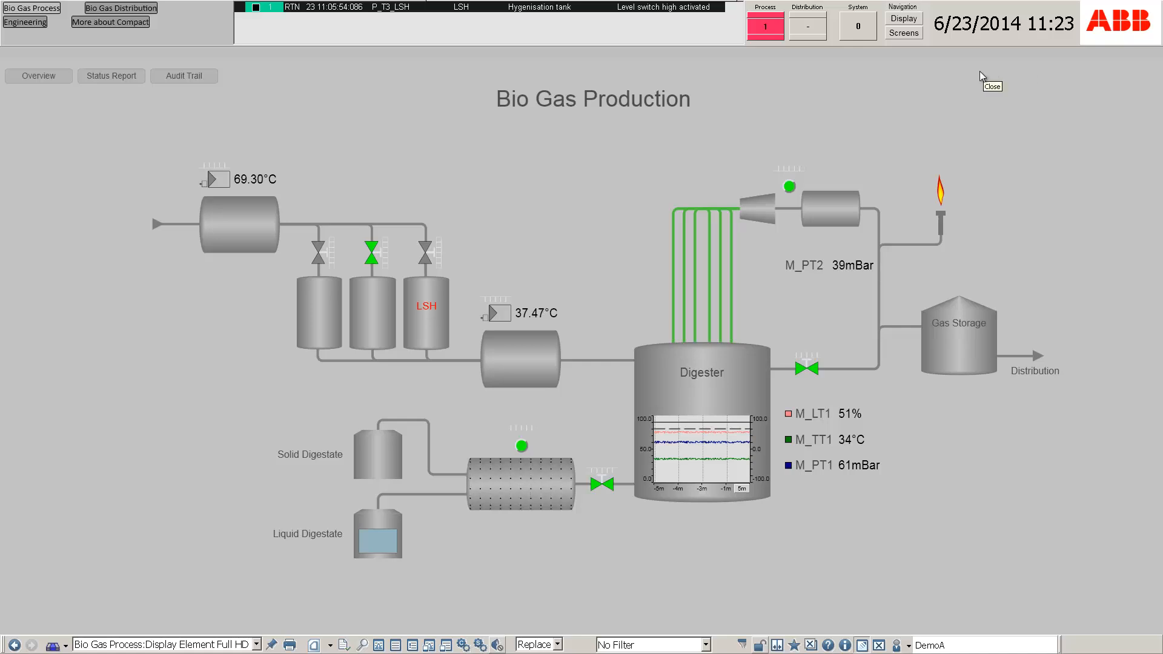
mouse_move(763, 95)
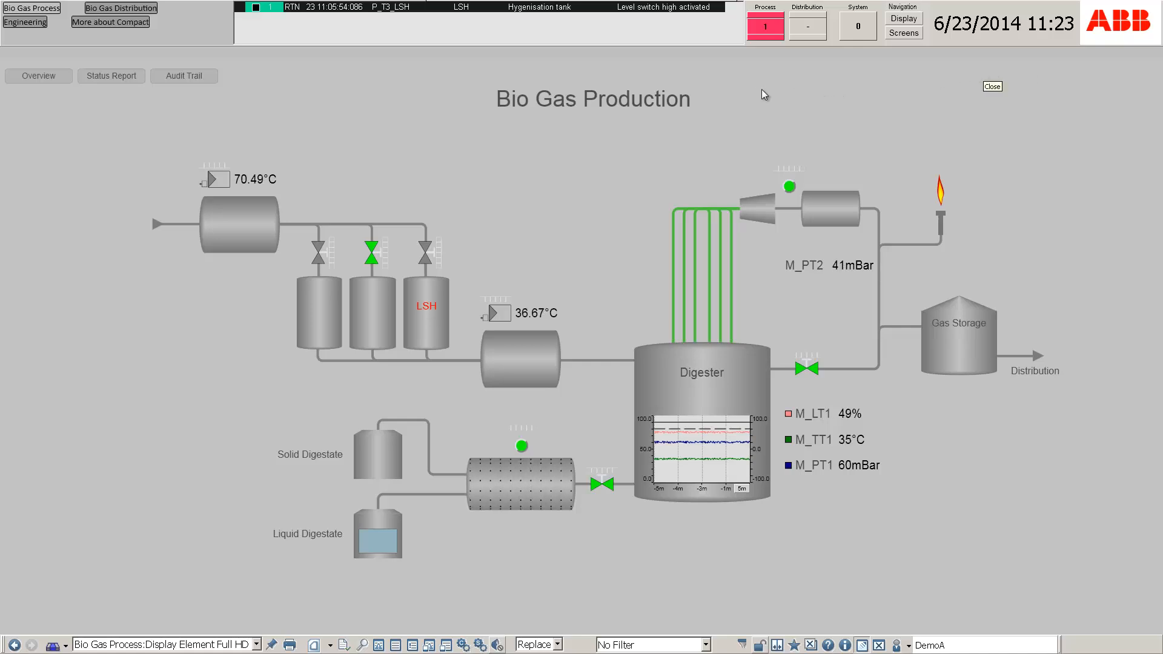
Show the Trend Display for the P_T3_LSH alarm and choose a time range for it
right_click(519, 7)
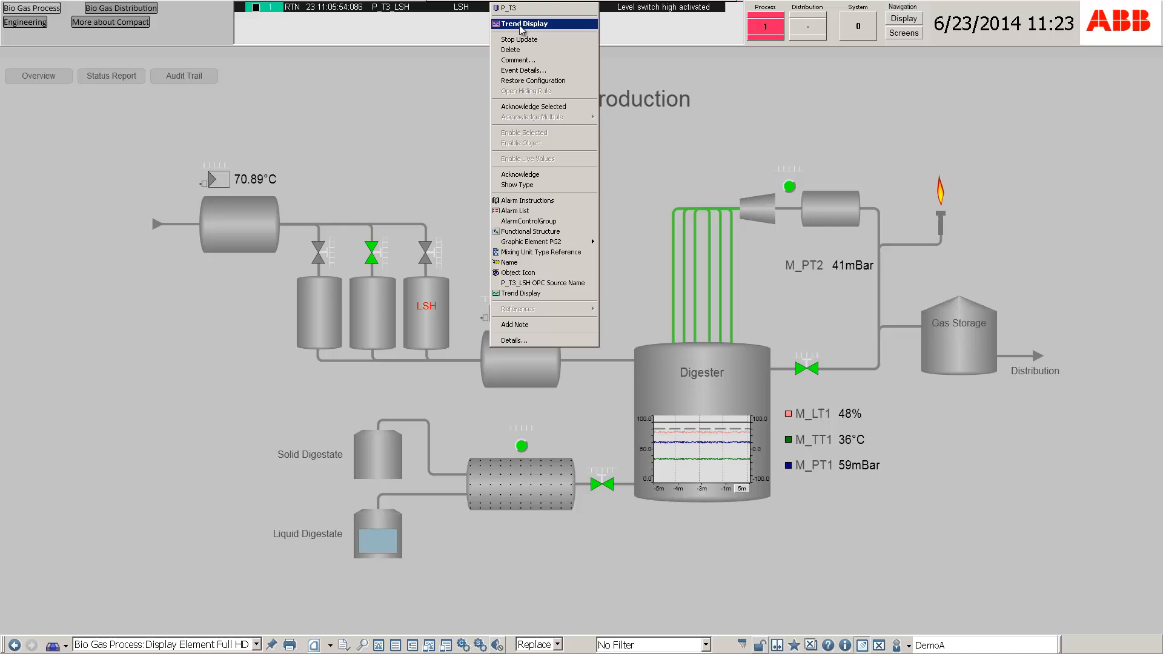
click(523, 23)
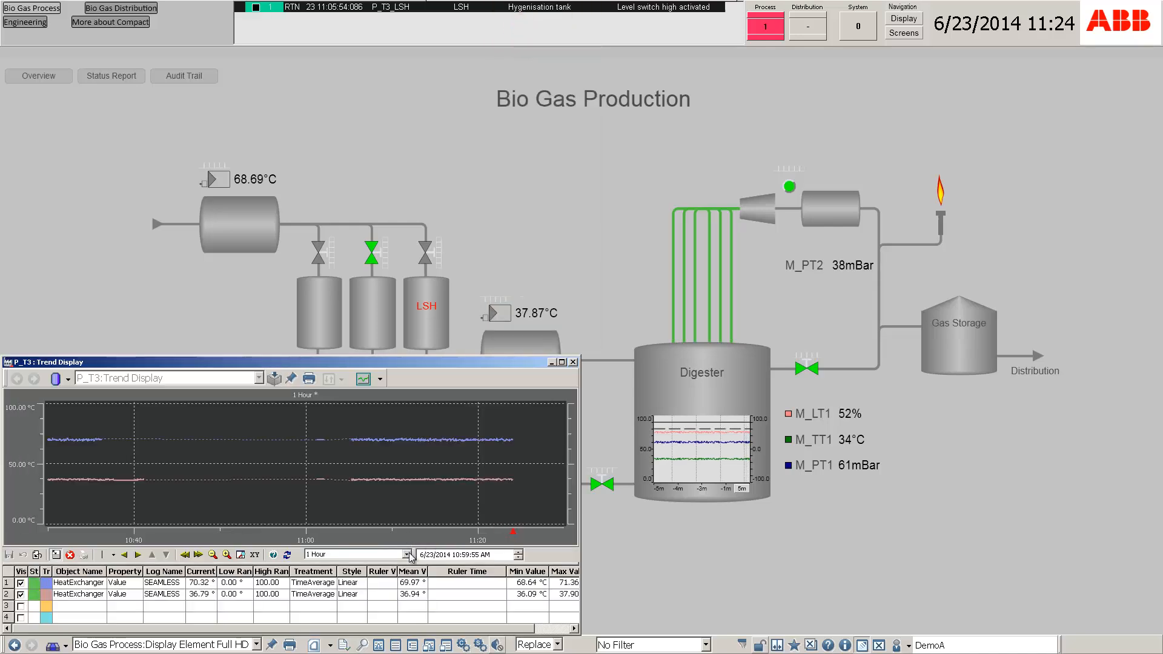
click(408, 554)
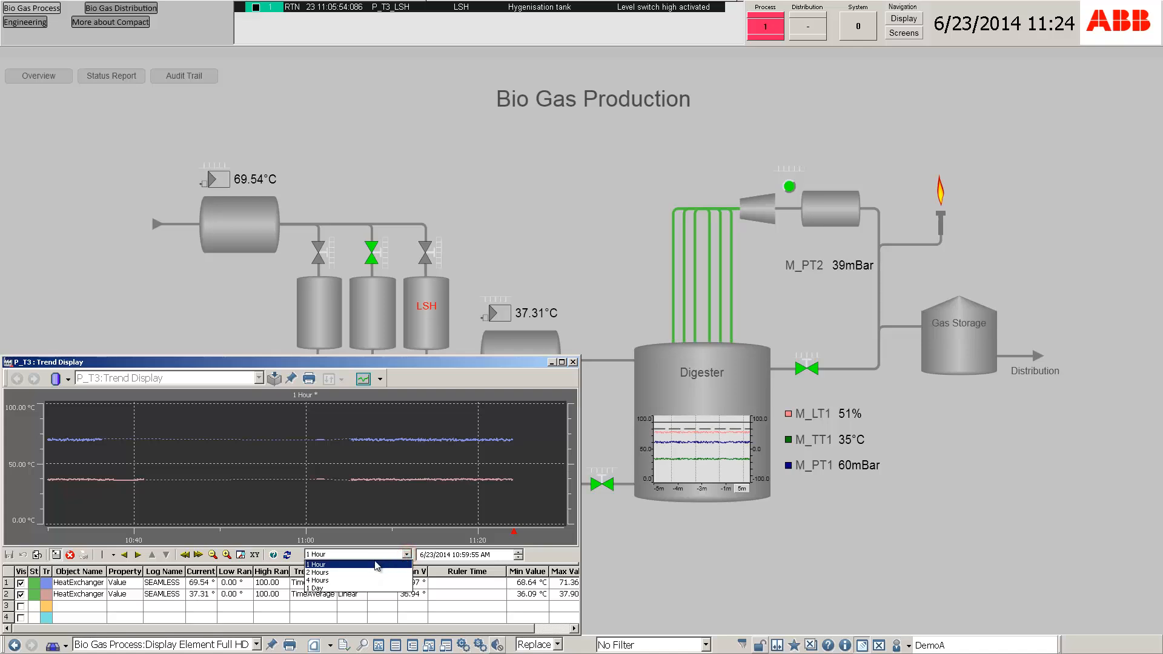
click(318, 572)
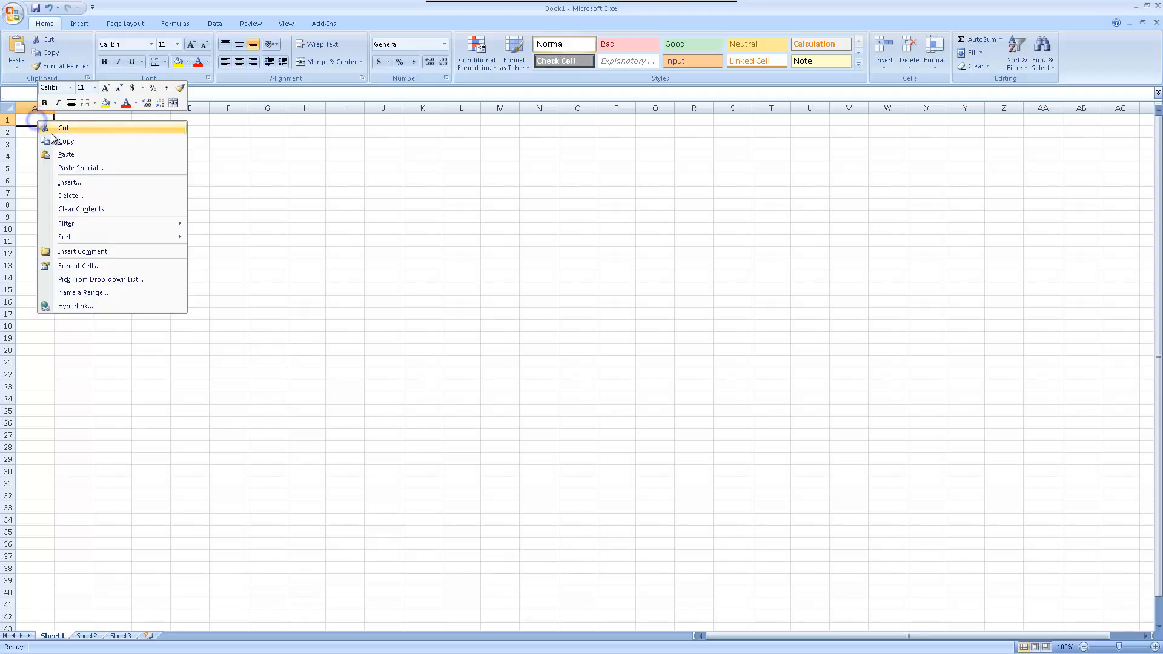
Paste the two HeatExchanger trend rows into Sheet1 at cell A1
click(66, 153)
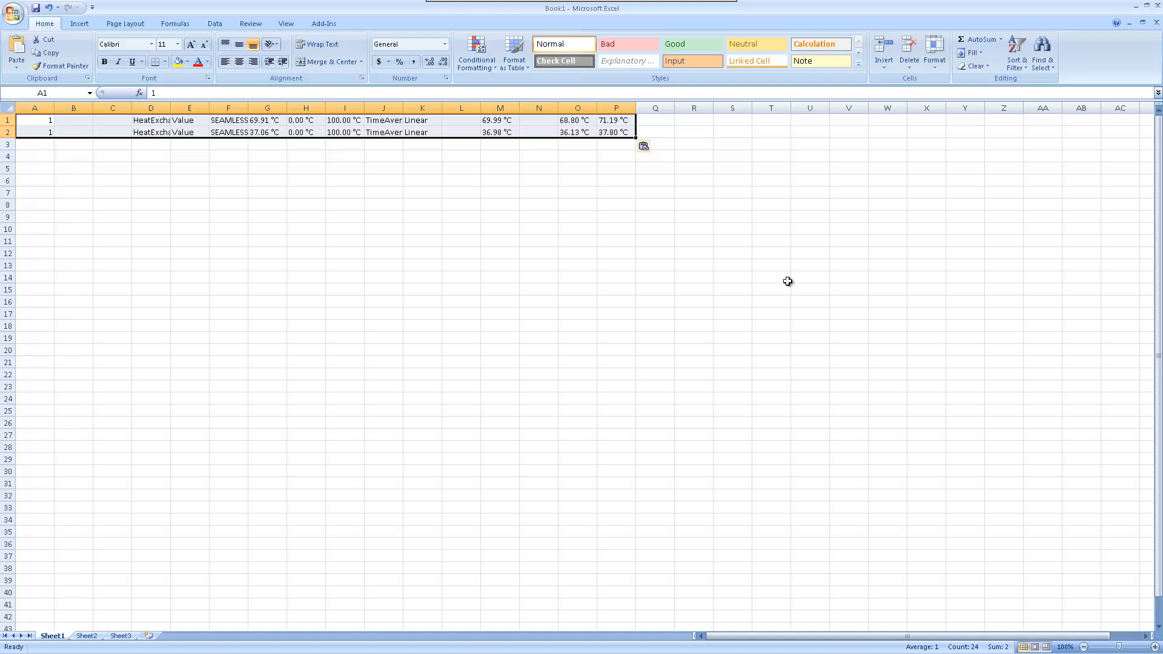
mouse_move(787, 287)
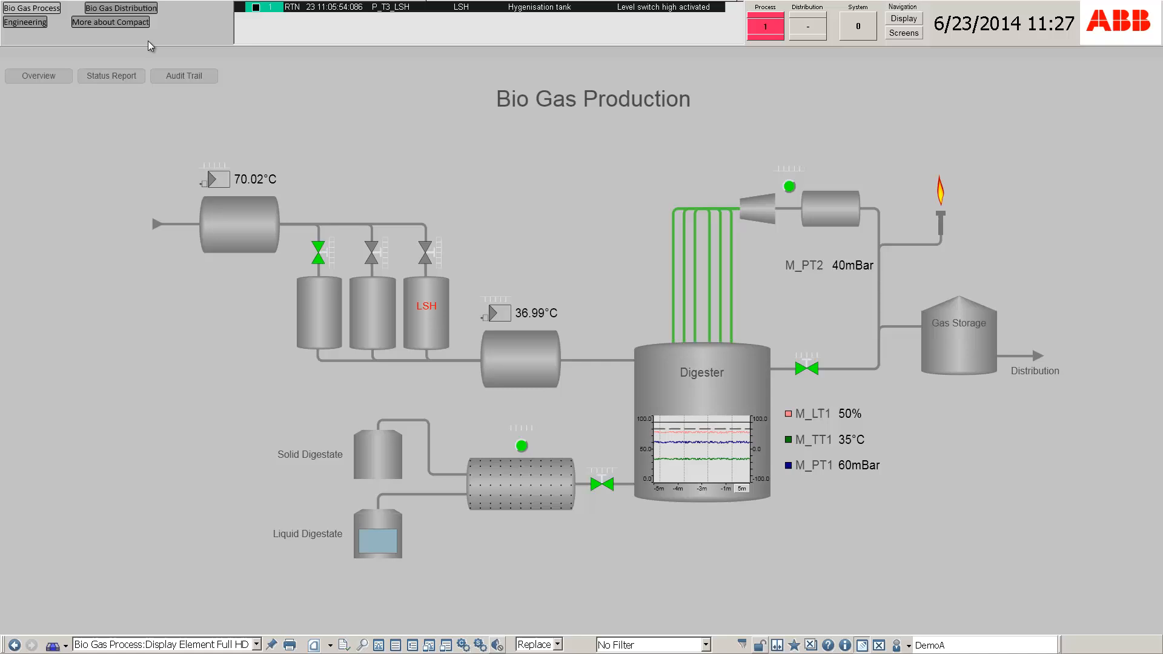
From Bio Gas Distribution, view the Process Status Report of active alarms and notes, then close it
click(120, 8)
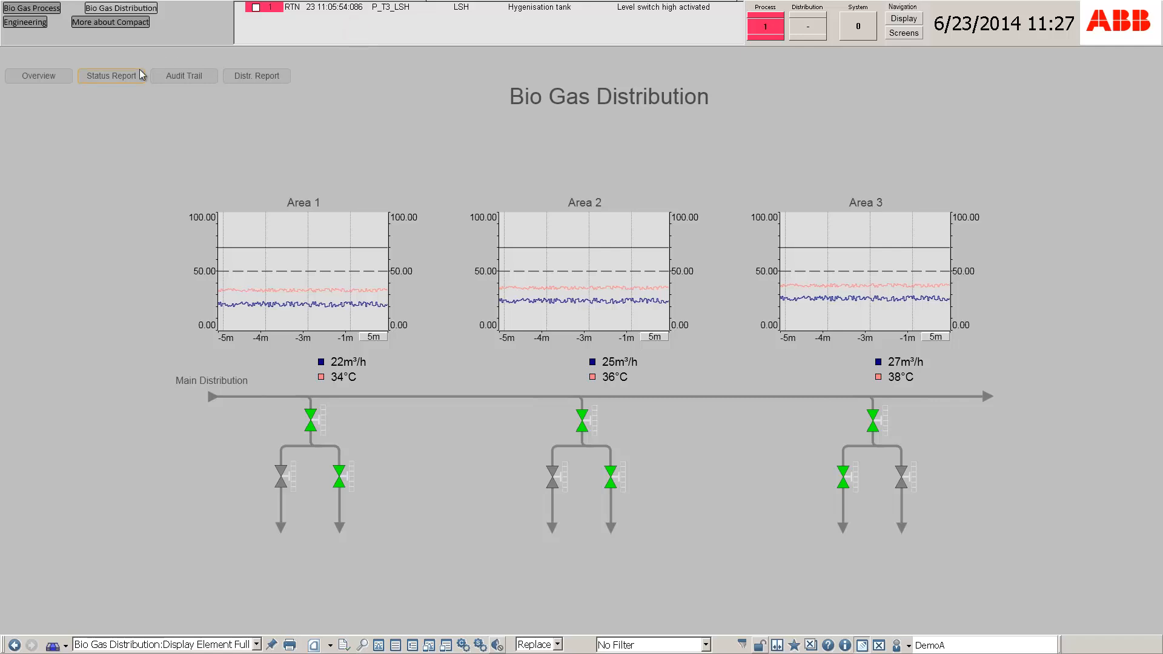
click(111, 75)
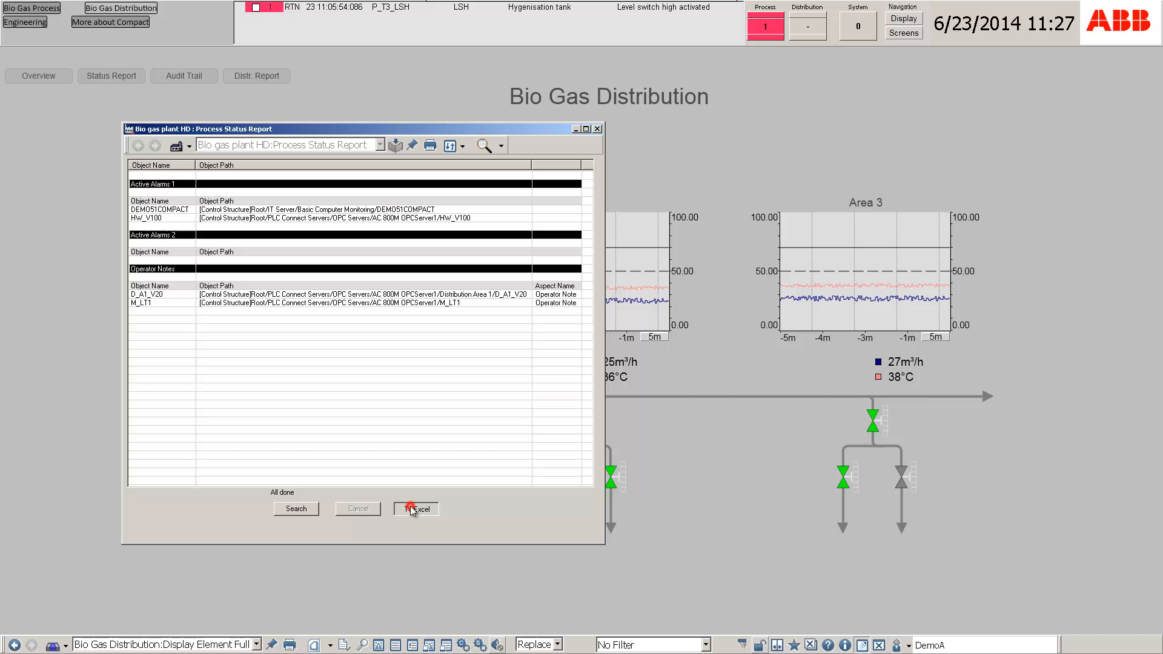
click(416, 509)
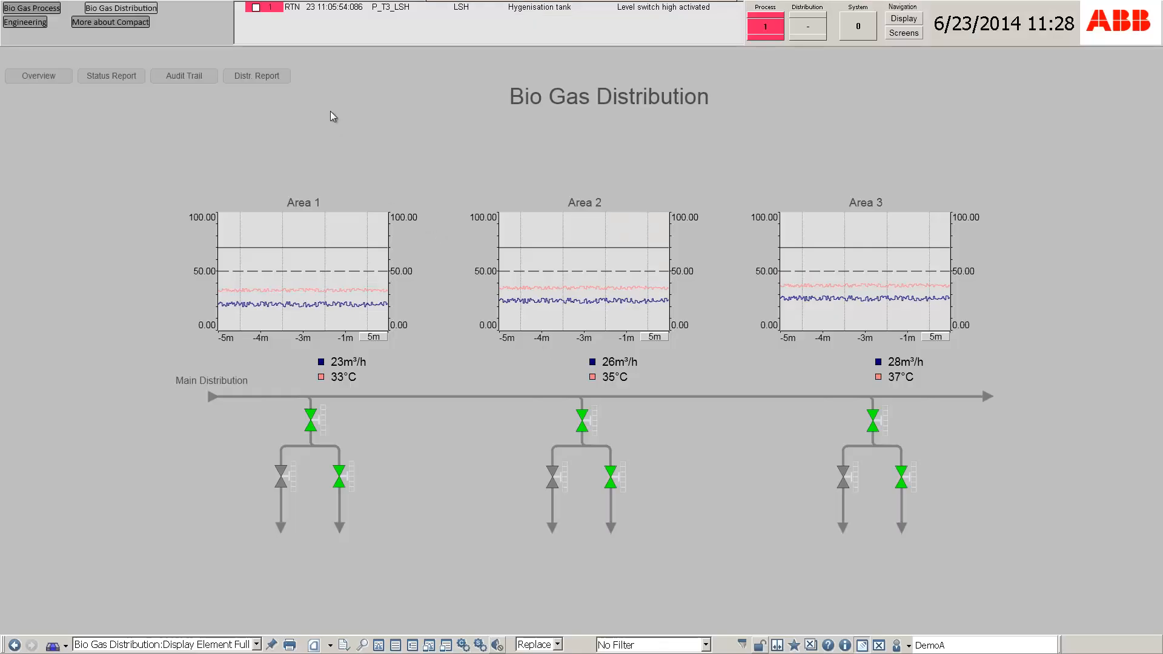
View the gas distribution production report (Distr. Report), then close it
click(256, 75)
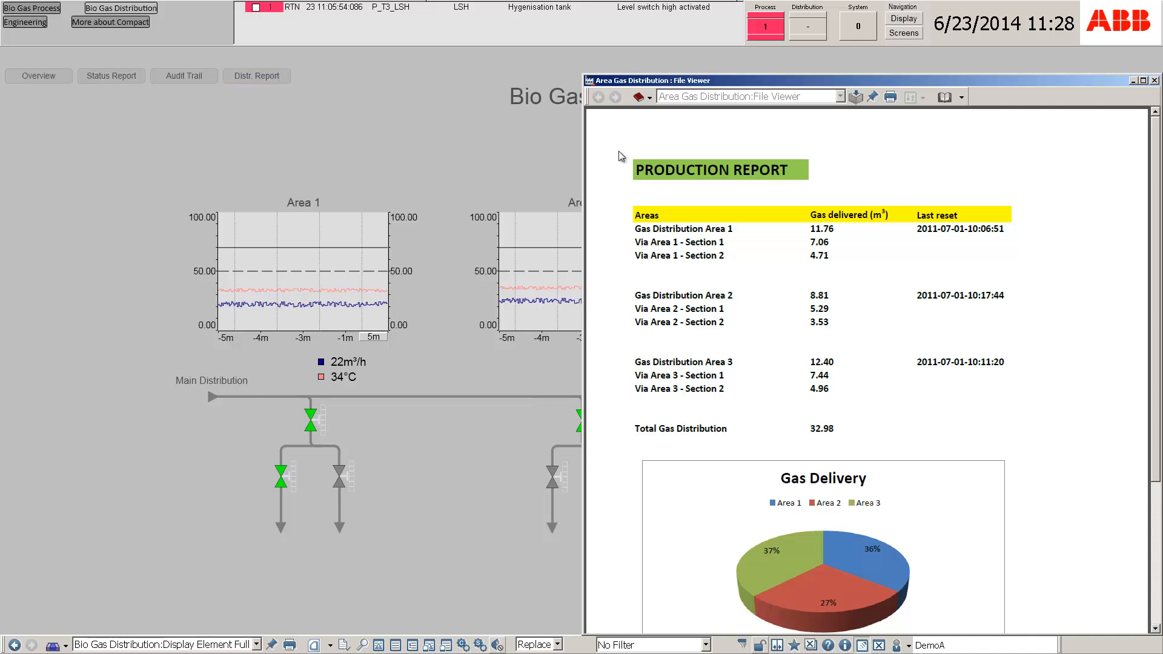
click(1154, 80)
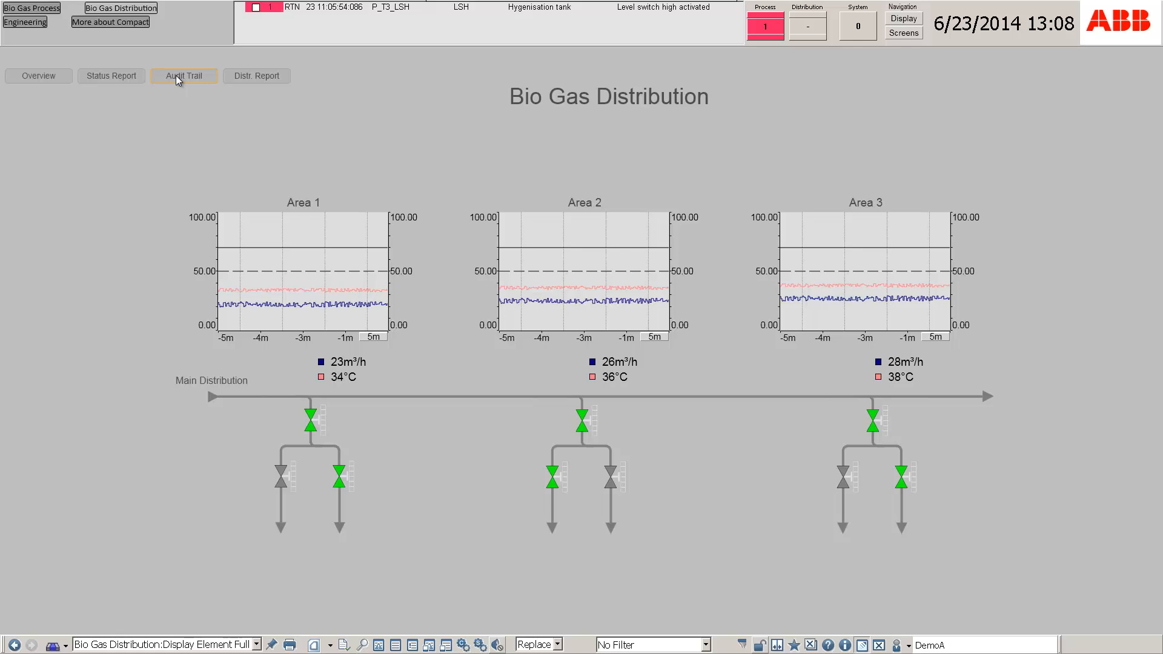
Show the Audit Trail and acknowledge the P_T3_LSH alarm so it is logged there
click(183, 75)
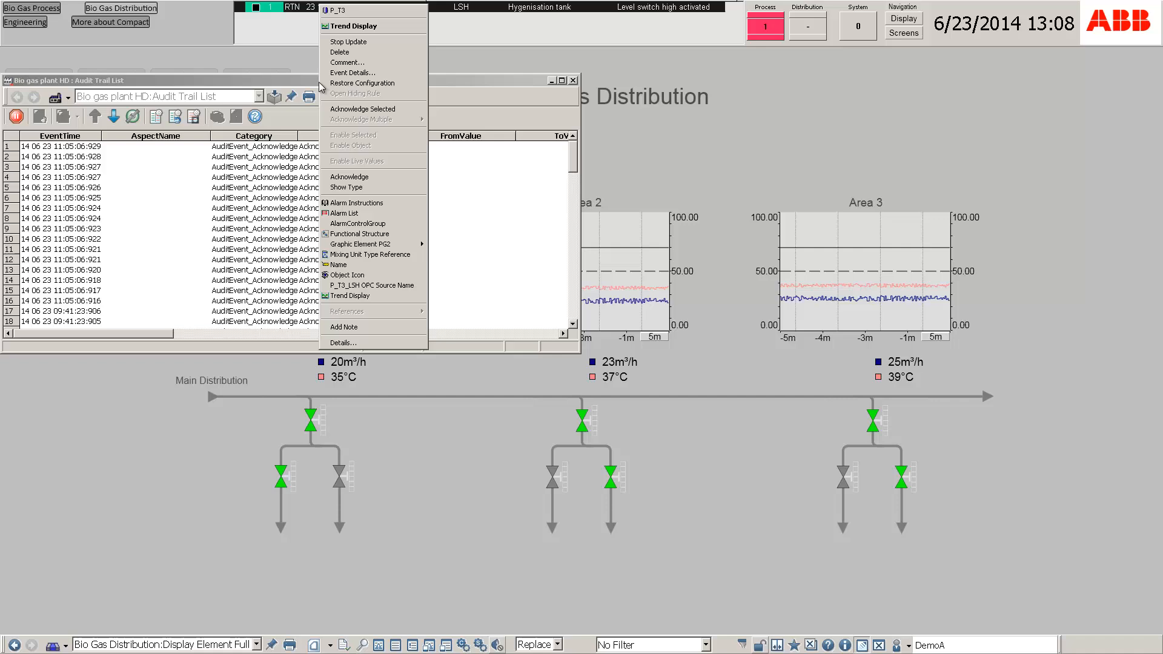
mouse_move(349, 177)
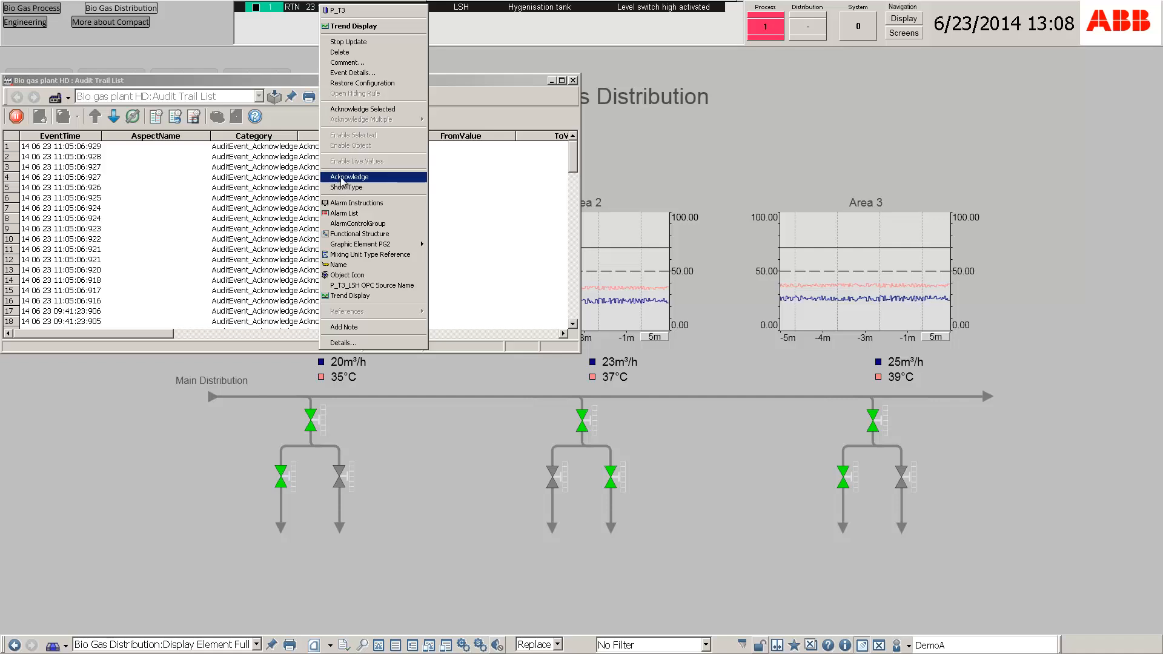
click(349, 177)
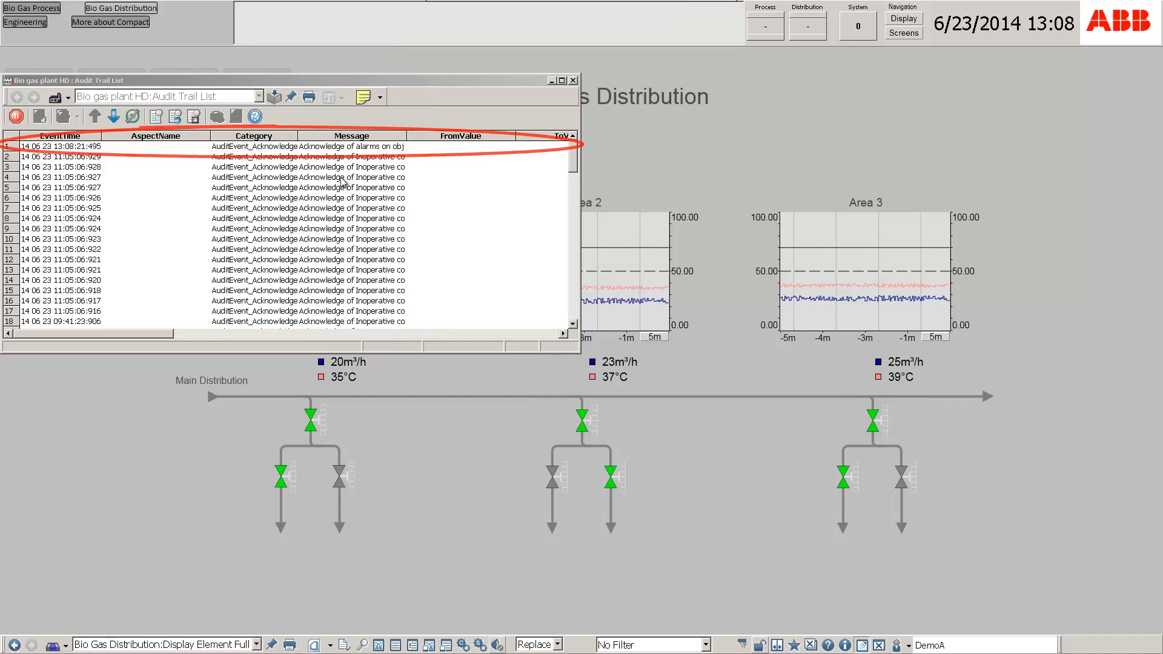